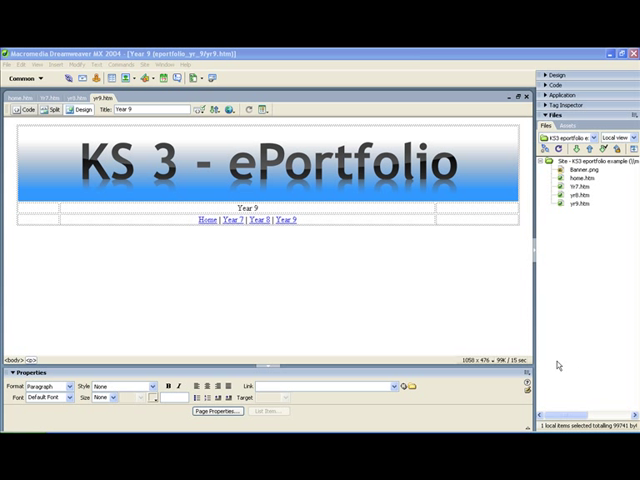
pyautogui.moveTo(344, 252)
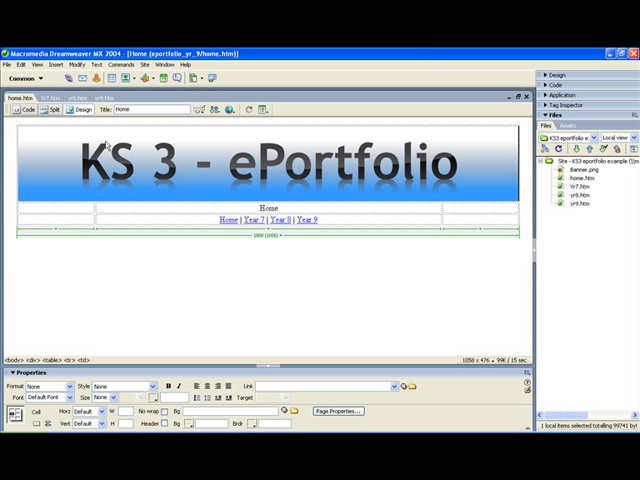
pyautogui.moveTo(440, 180)
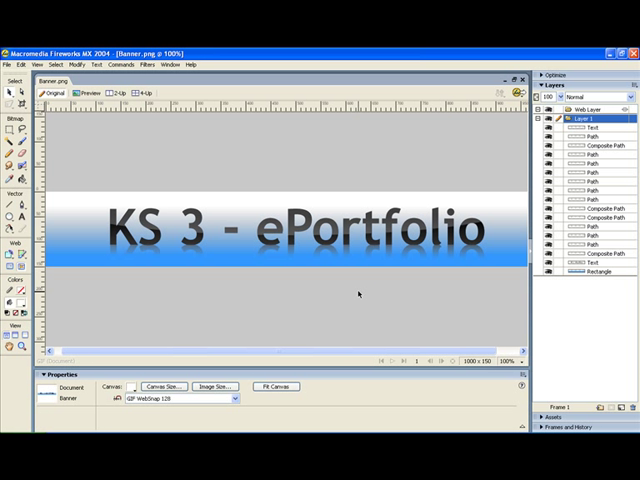
pyautogui.moveTo(62, 260)
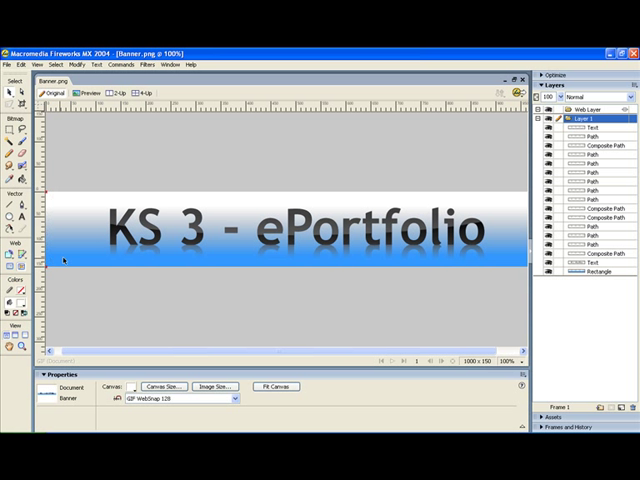
pyautogui.moveTo(508, 304)
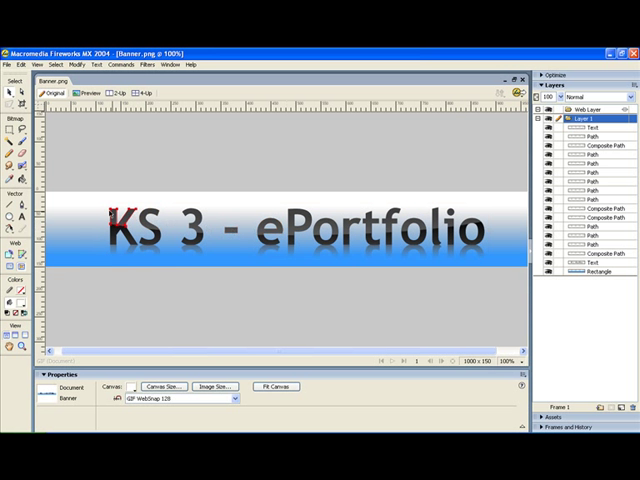
# Start a new document so the New Document dialog with canvas size settings appears.
pyautogui.click(8, 64)
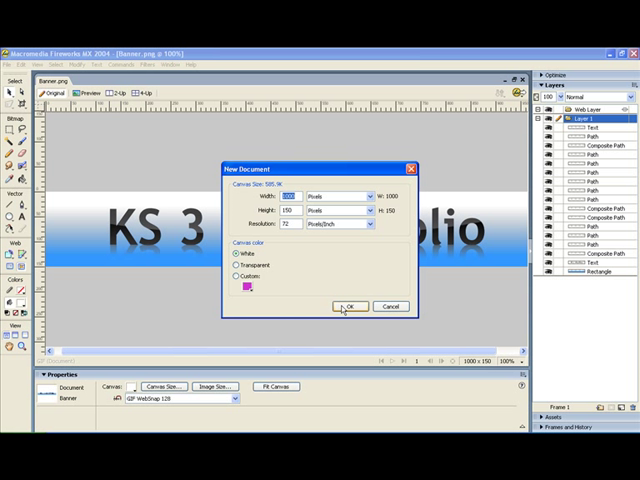
# Accept the canvas settings and place the text 'ePortfolio' in large red letters, then select it.
pyautogui.click(350, 306)
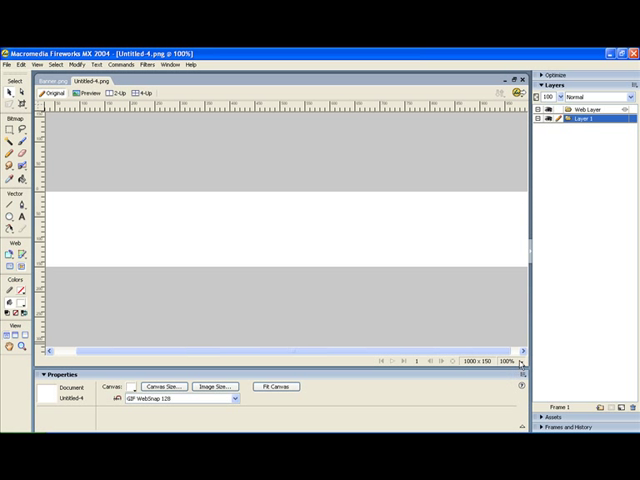
pyautogui.click(516, 360)
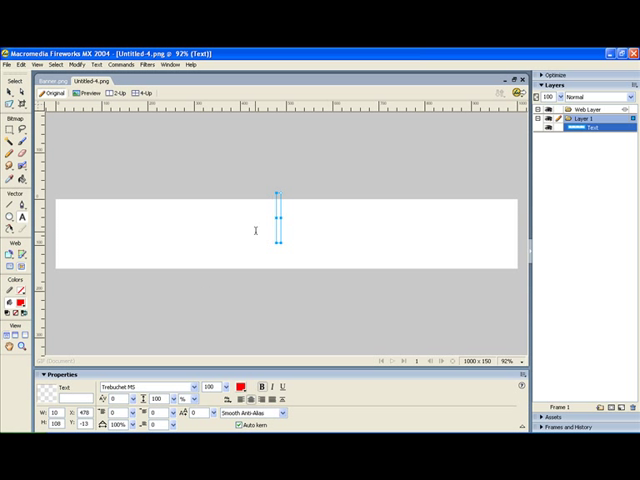
pyautogui.write('ePort')
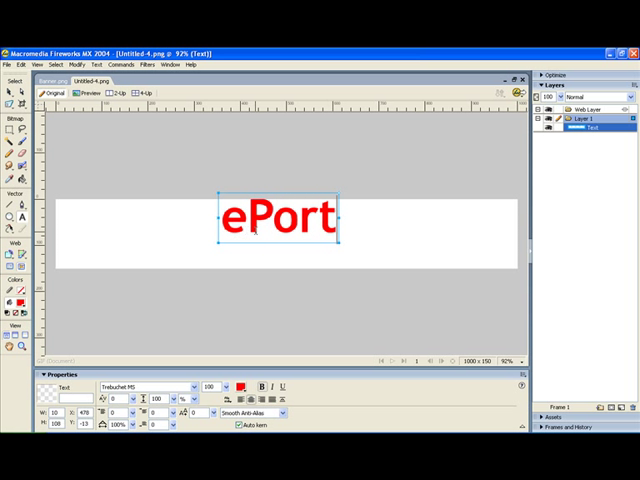
pyautogui.write('folio')
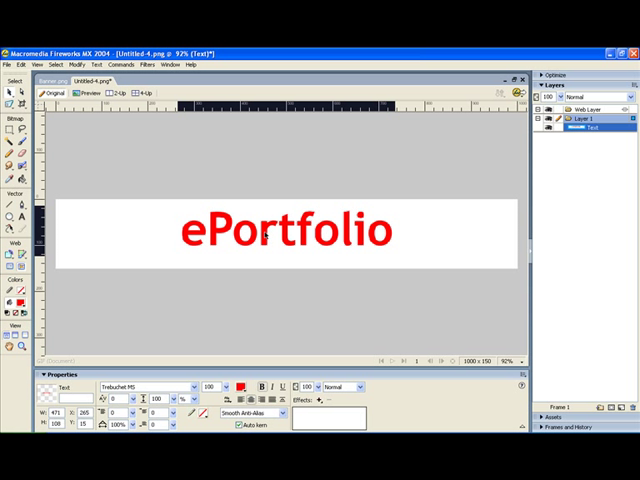
pyautogui.click(284, 230)
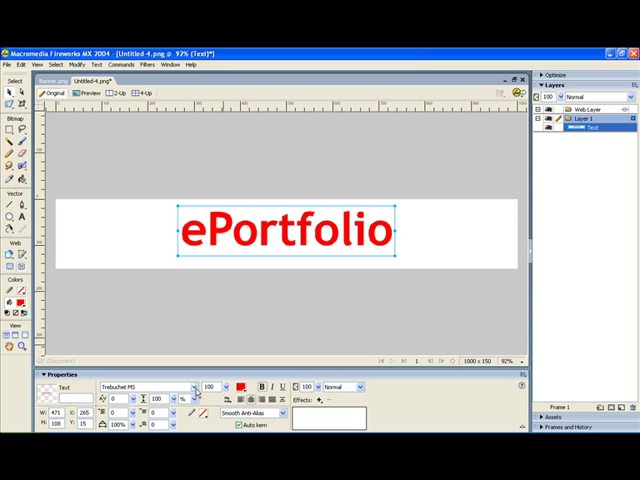
# Change the ePortfolio fill from solid red to a grey linear gradient.
pyautogui.click(244, 388)
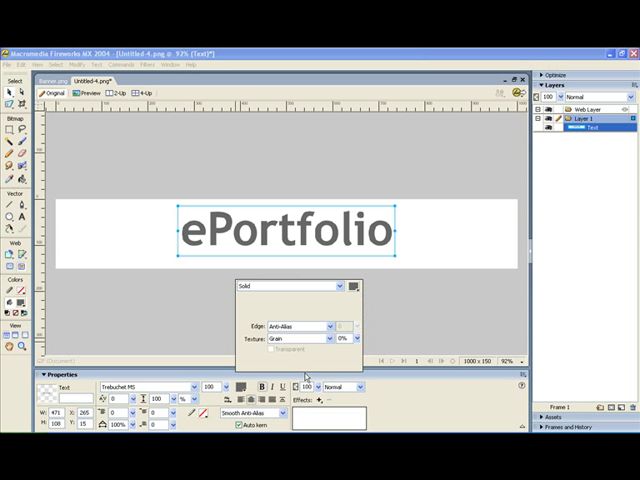
pyautogui.click(348, 286)
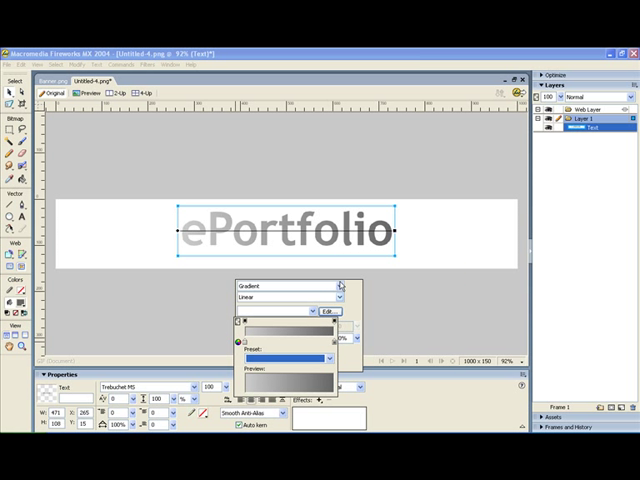
pyautogui.click(404, 304)
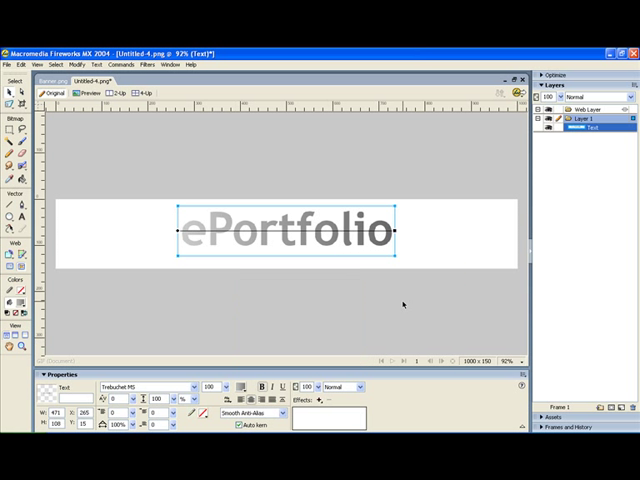
pyautogui.moveTo(230, 212)
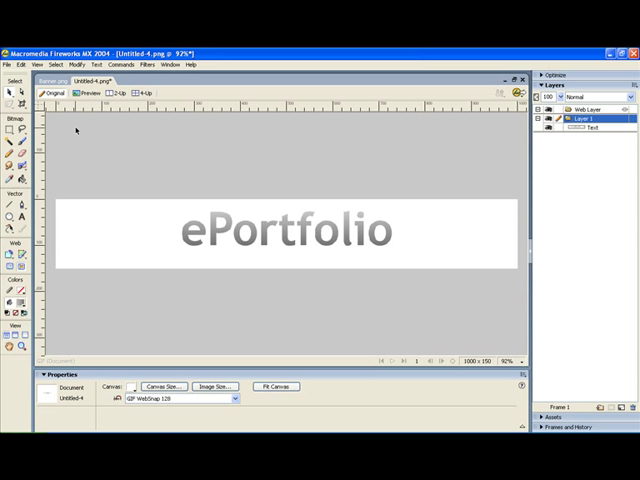
pyautogui.click(54, 80)
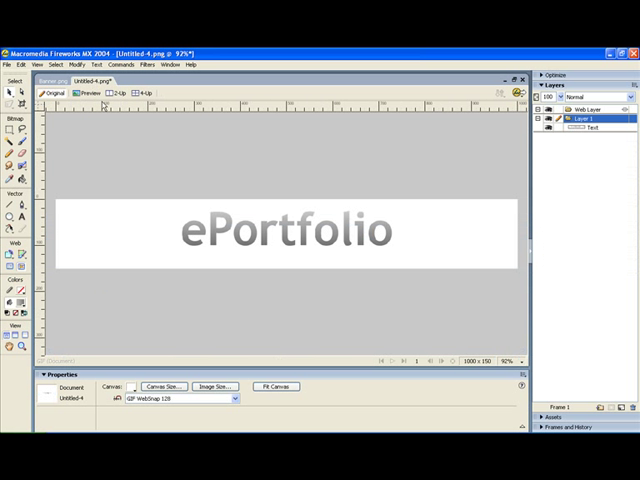
pyautogui.moveTo(288, 312)
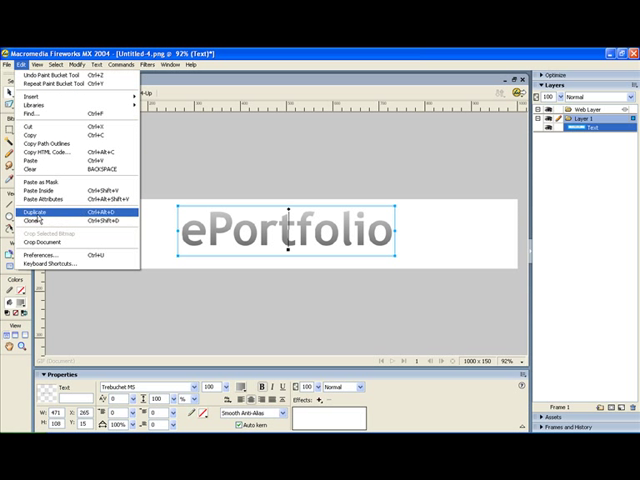
# Clone the ePortfolio text and convert the copy to letter paths.
pyautogui.click(42, 212)
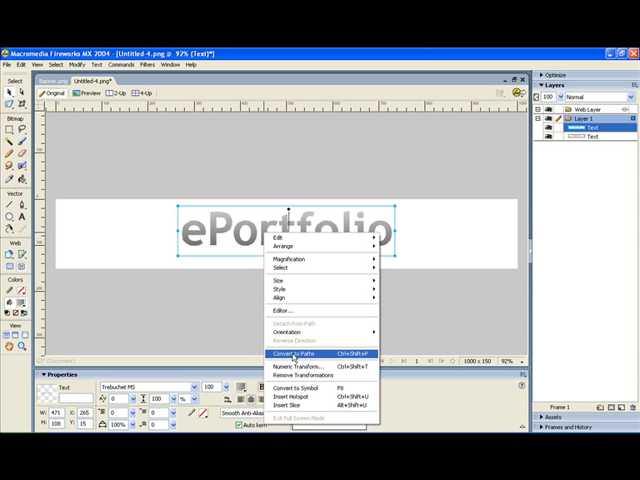
pyautogui.click(292, 354)
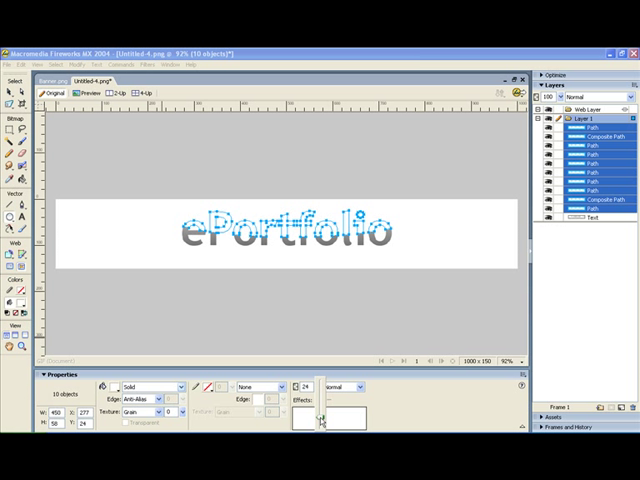
# Adjust the path copy's fill in the Properties panel to a pale, lowered-opacity highlight.
pyautogui.click(306, 386)
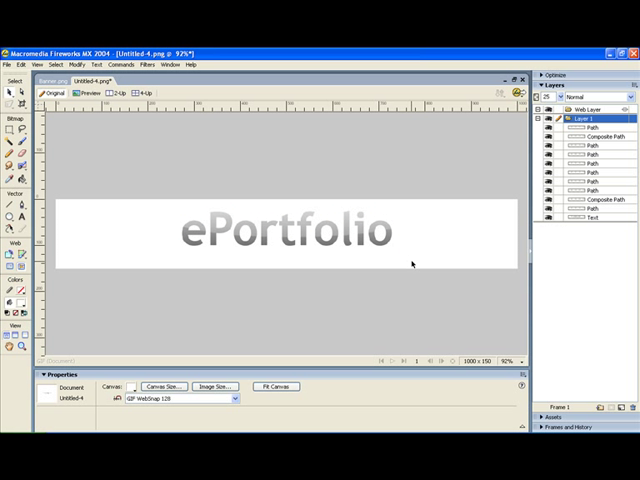
pyautogui.moveTo(274, 320)
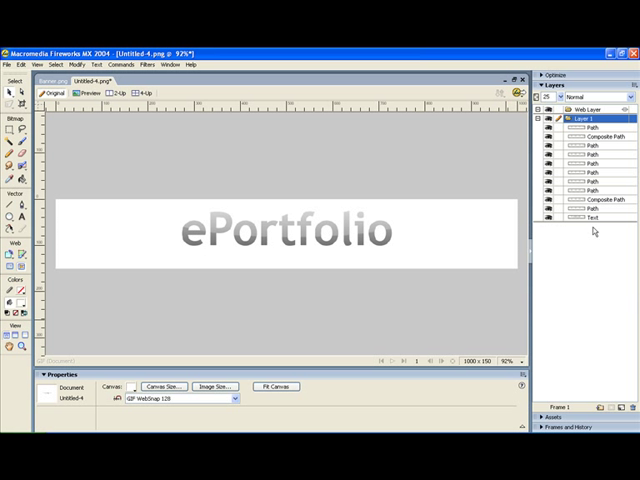
# Flip the copied ePortfolio word vertically to form the reflection beneath the original.
pyautogui.click(592, 216)
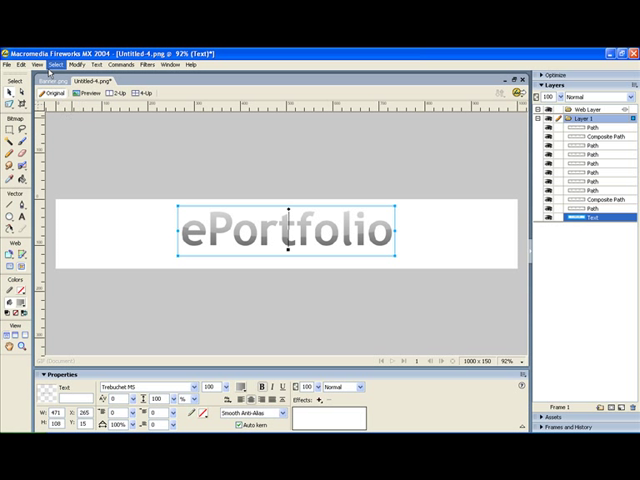
pyautogui.click(34, 64)
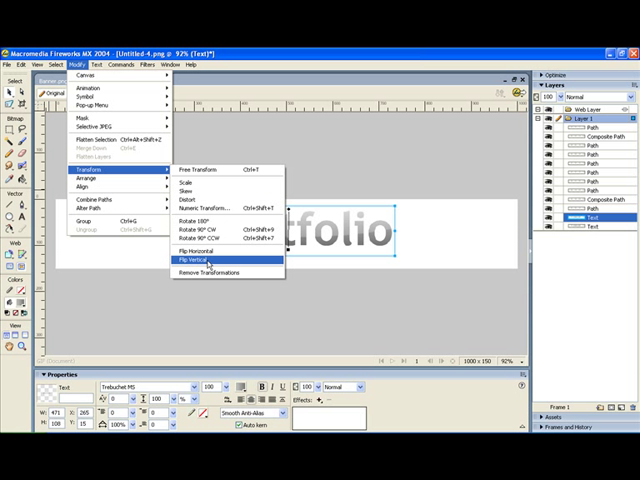
pyautogui.click(200, 258)
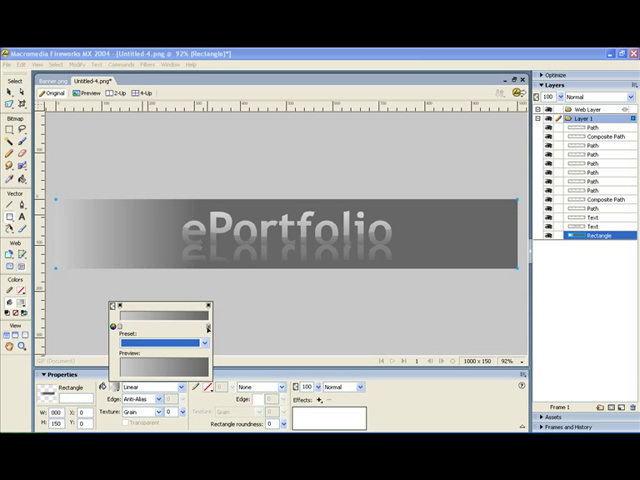
# Set the gradient end colour to light blue and run the gradient vertically down the background rectangle.
pyautogui.click(108, 328)
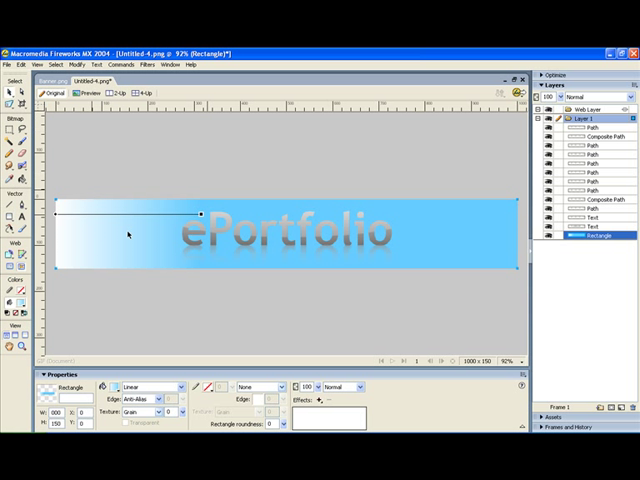
pyautogui.moveTo(200, 212); pyautogui.dragTo(128, 176)
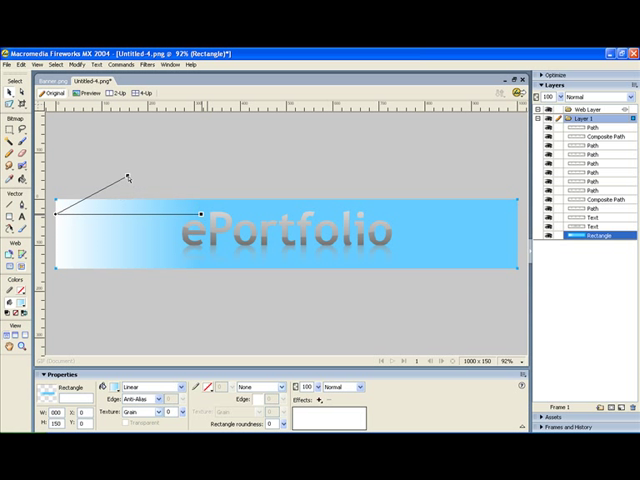
pyautogui.moveTo(128, 176); pyautogui.dragTo(56, 268)
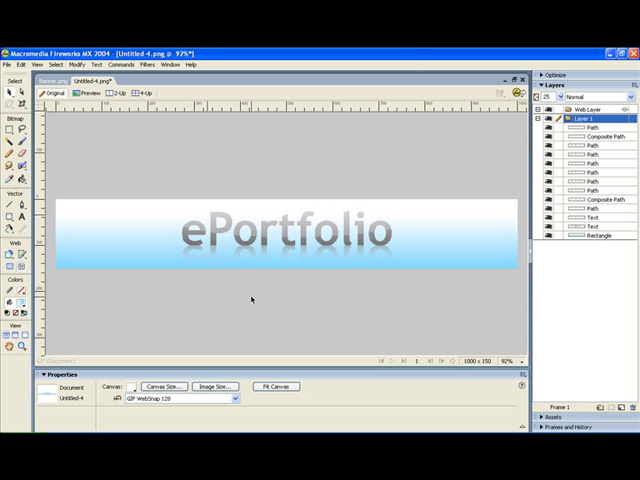
pyautogui.moveTo(240, 300)
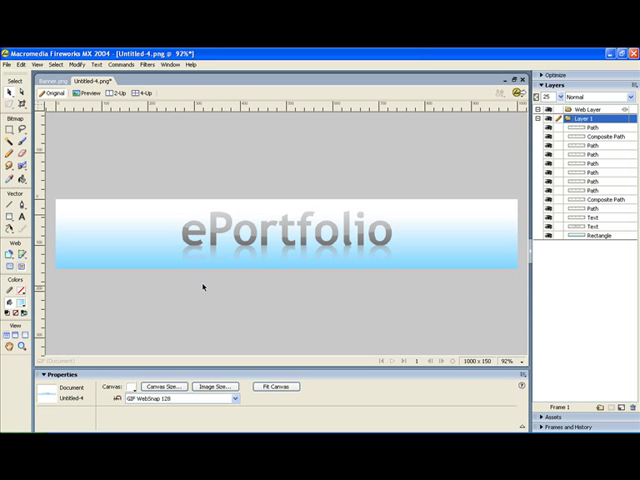
# Save the banner via Save As, entering a file name beginning 'ba'.
pyautogui.click(16, 64)
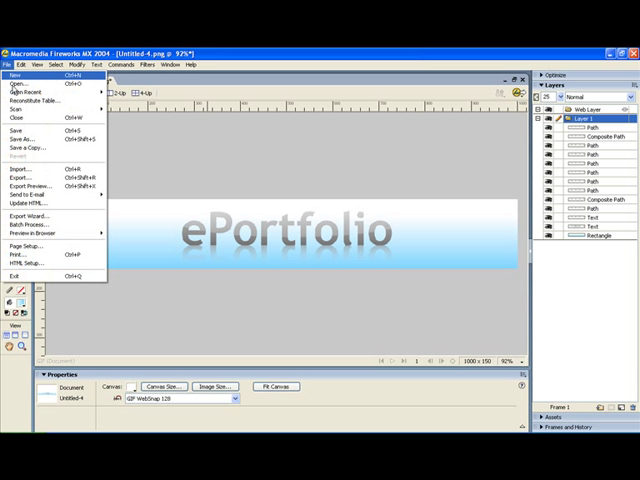
pyautogui.click(28, 140)
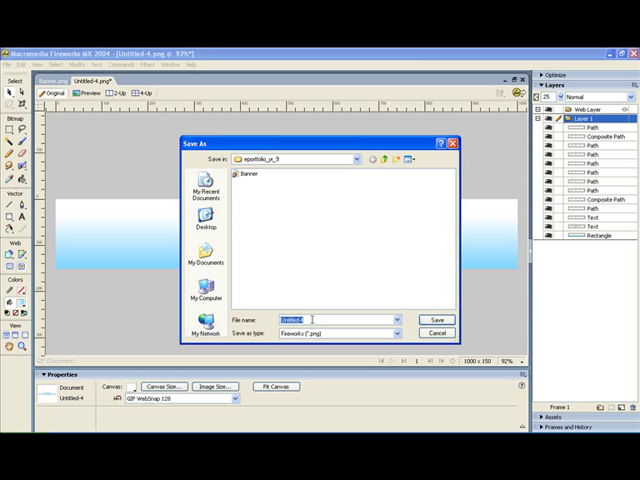
pyautogui.write('ba')
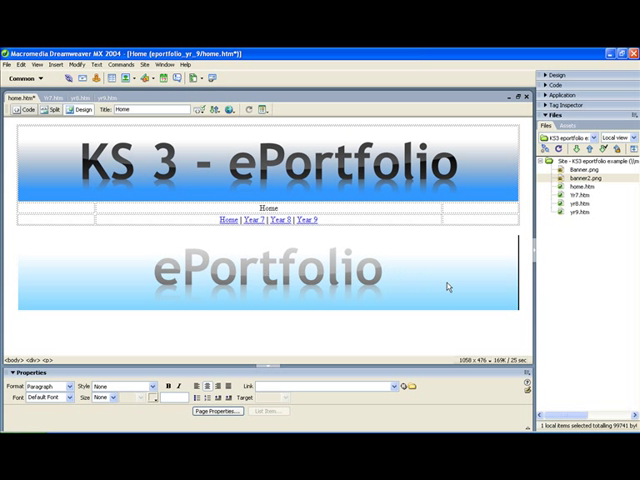
pyautogui.moveTo(408, 276)
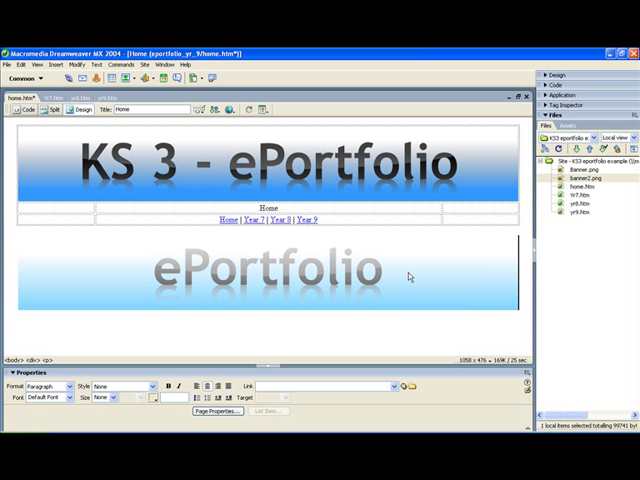